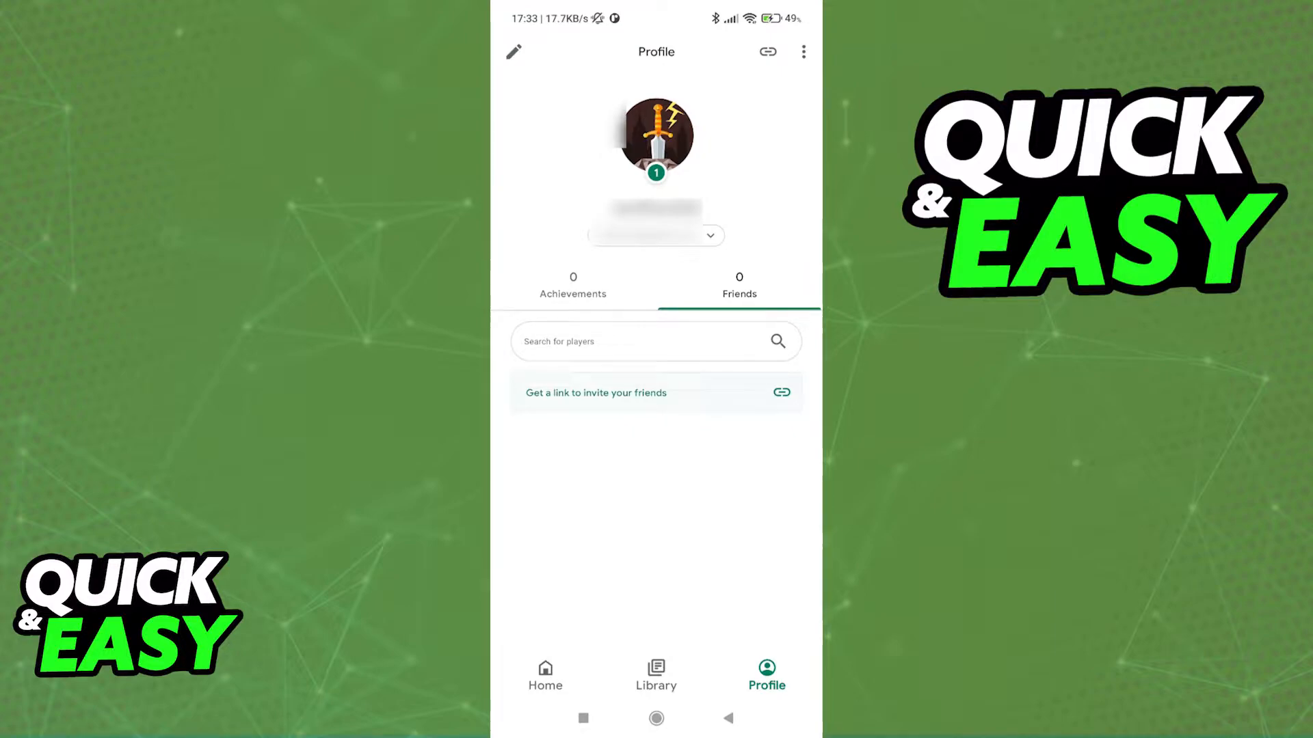
Step: Reach the Play Games Settings page from the profile's overflow menu
left_click(803, 50)
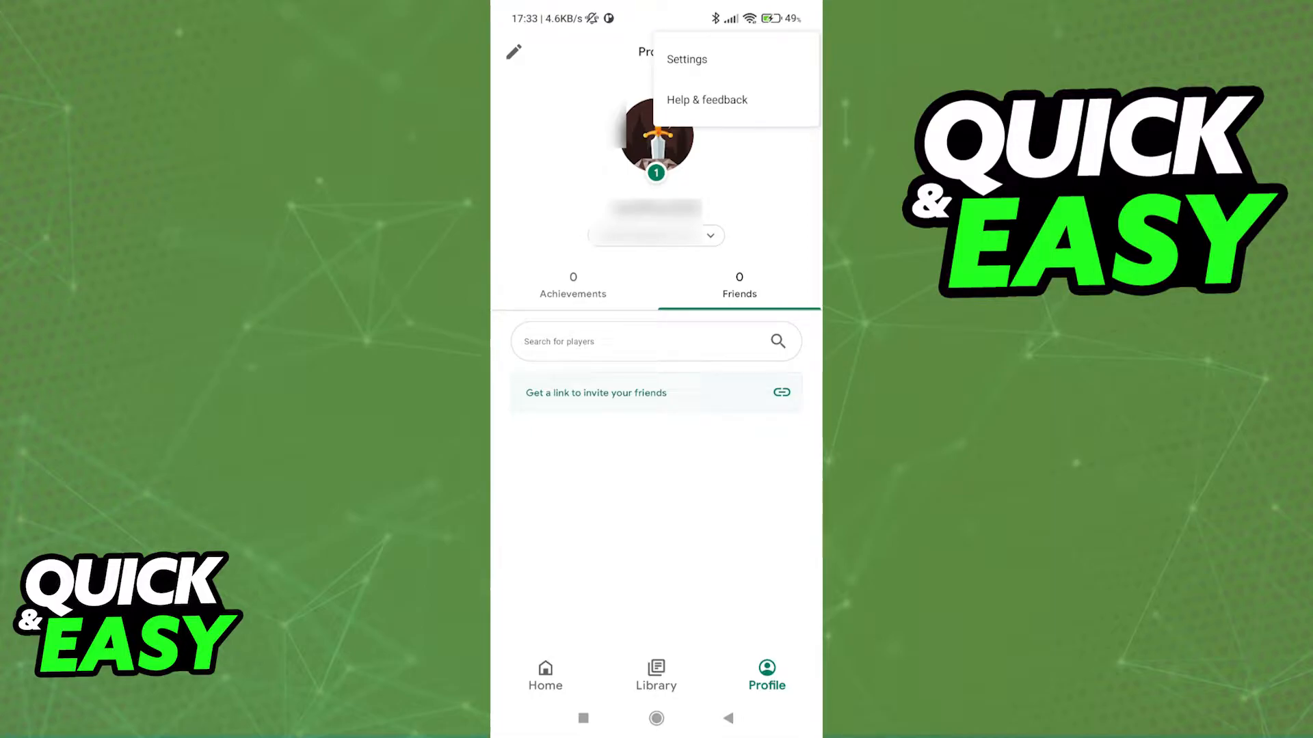
left_click(686, 59)
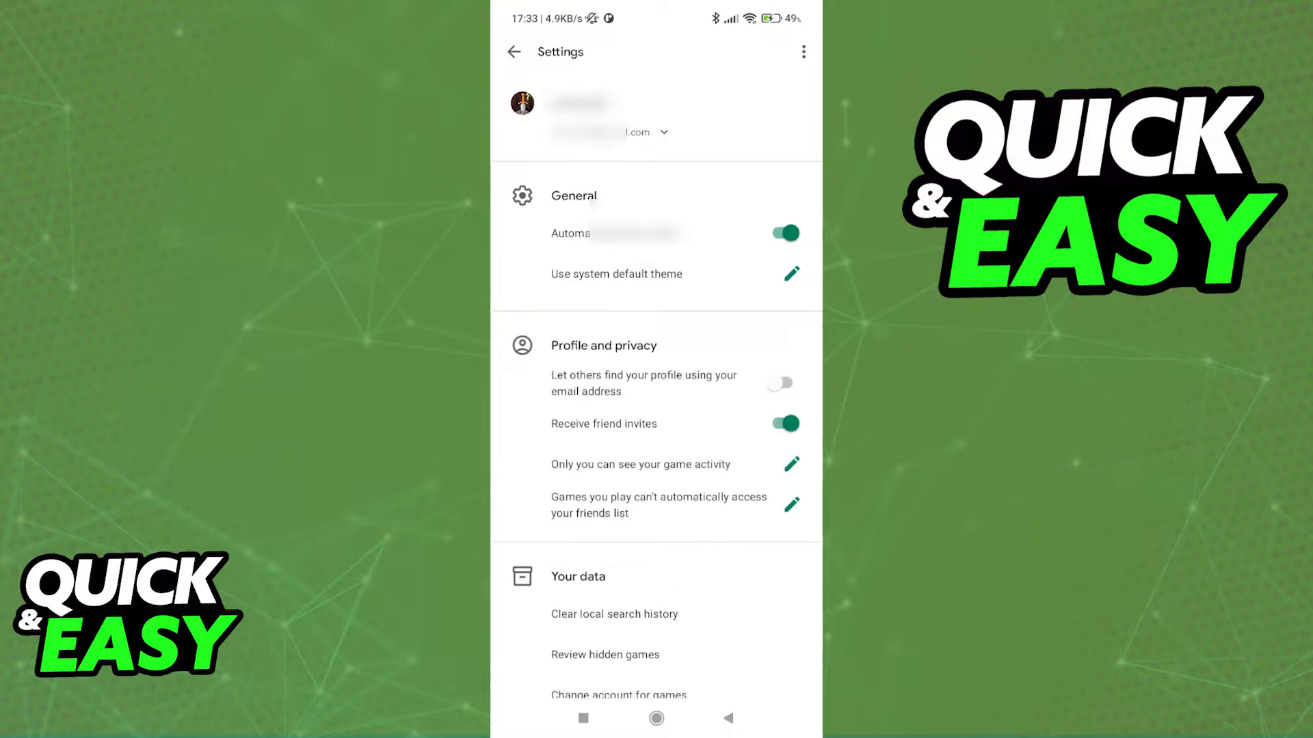
Step: Scroll the settings to the About section and enter the Help pages
scroll("down", 3)
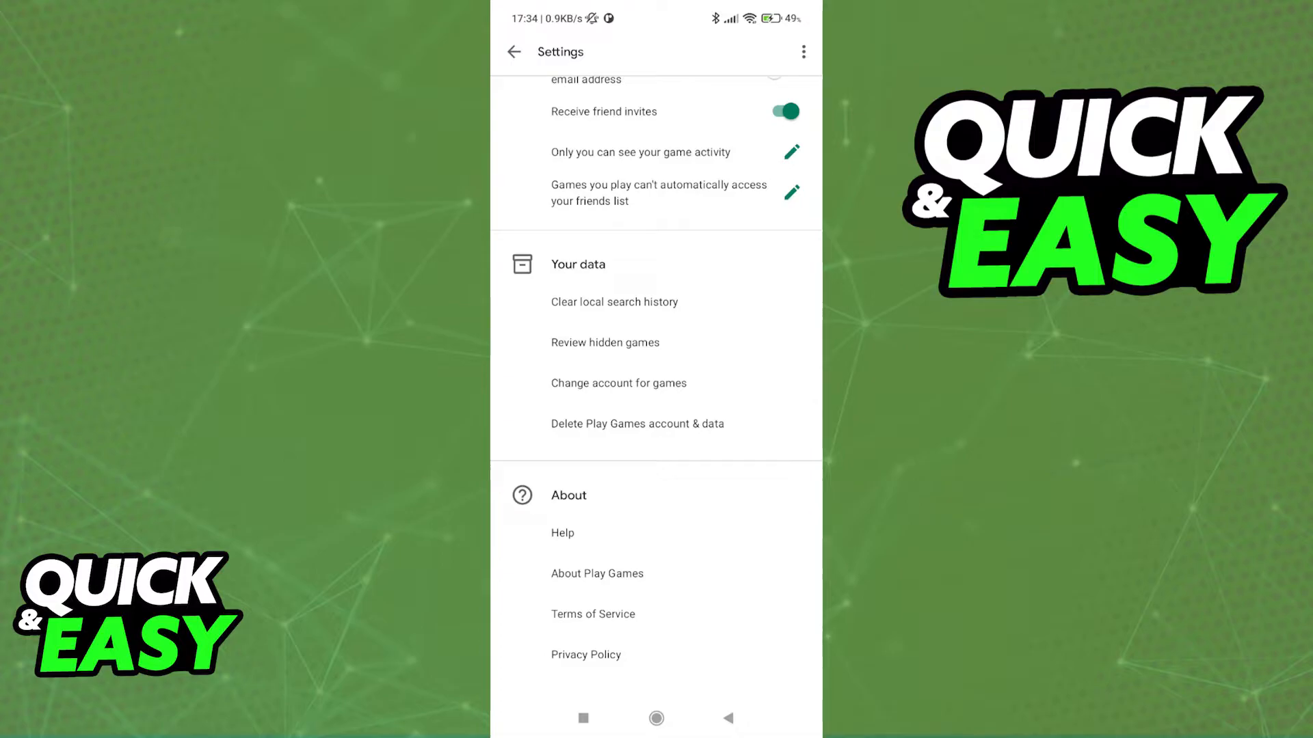
left_click(802, 51)
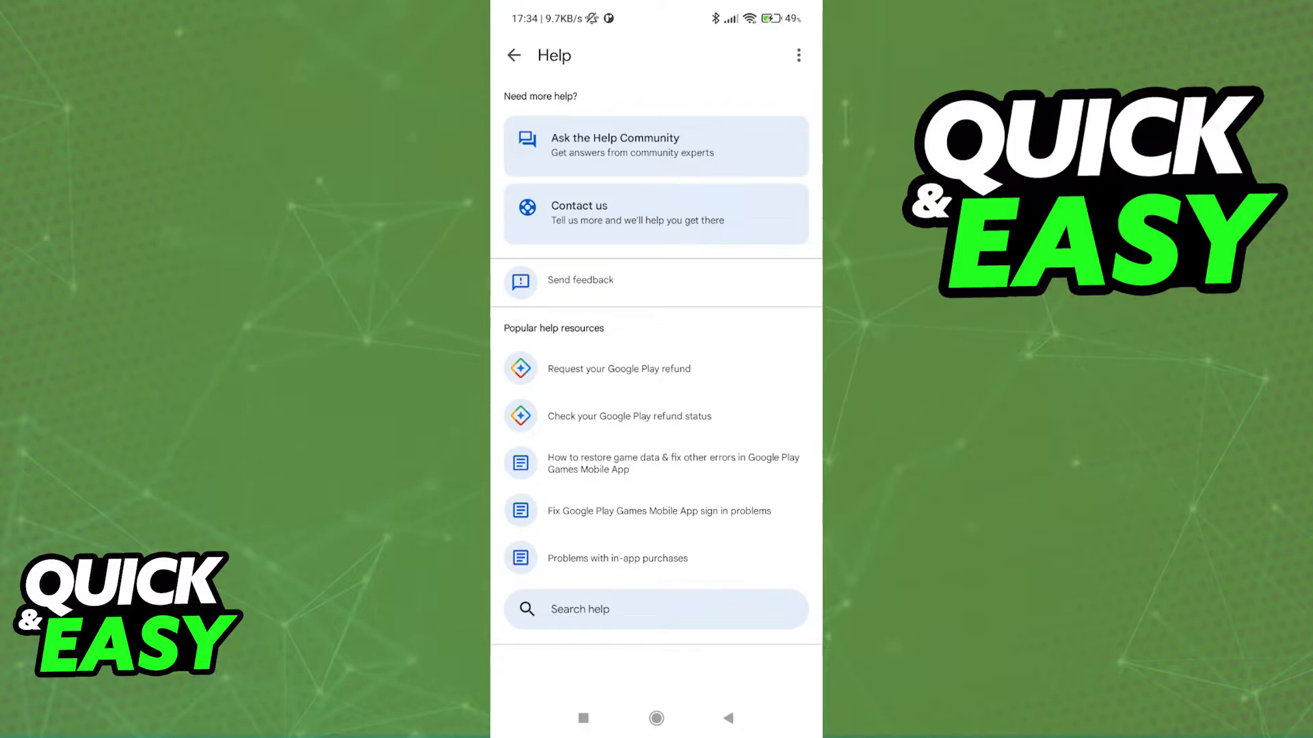
Step: Search help for 'transfer data', find no iPhone transfer article, and return to Help
type("transfer data")
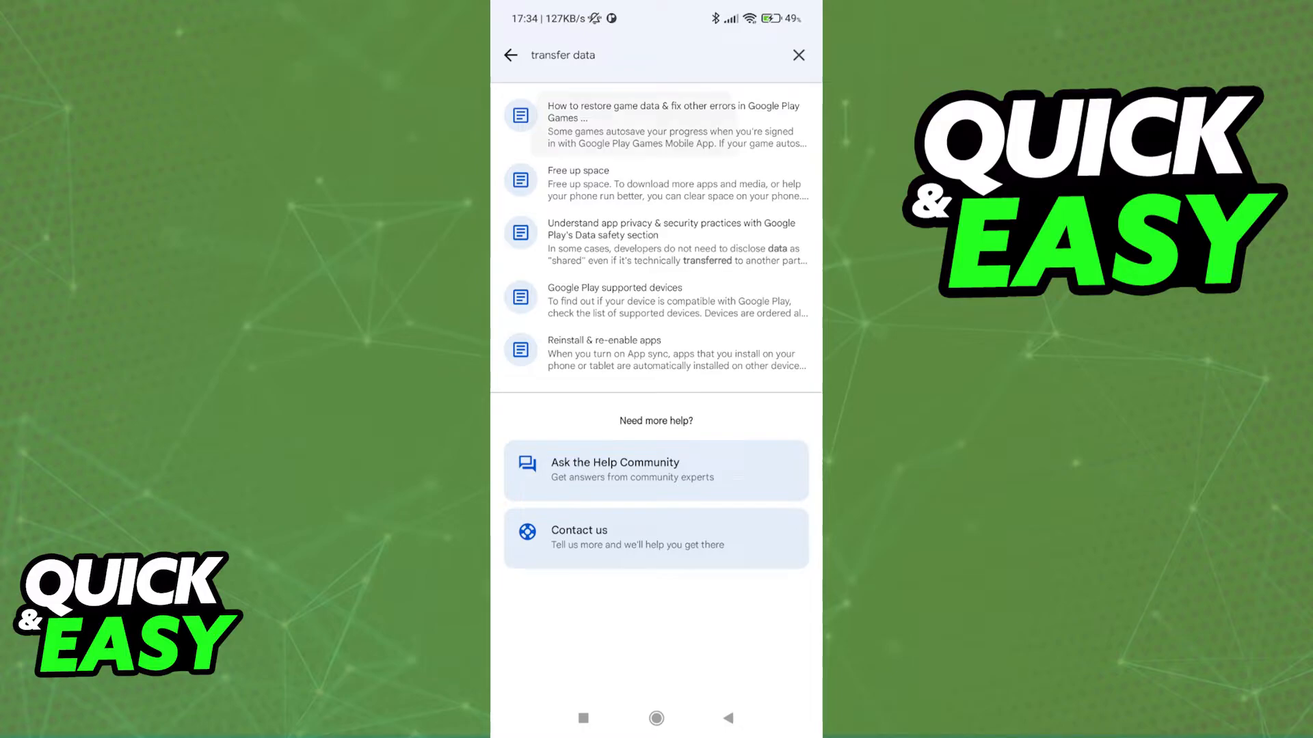
left_click(673, 124)
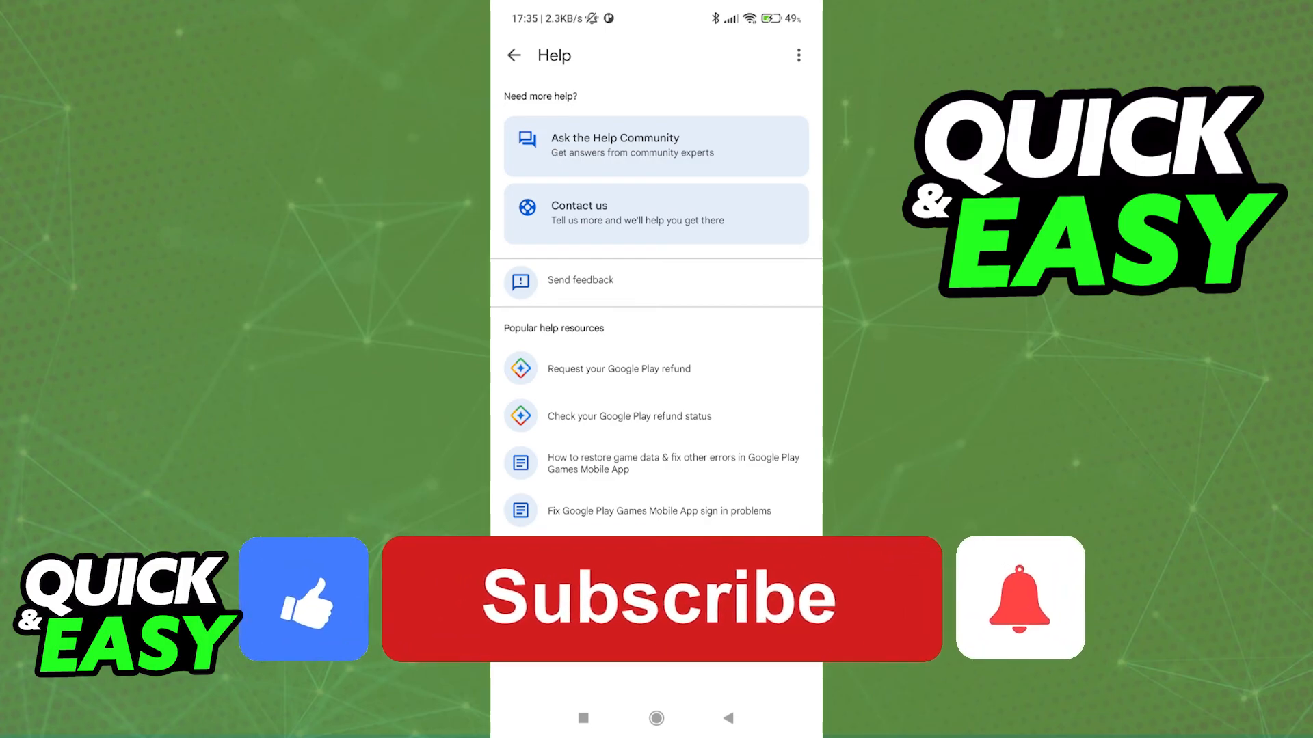
left_click(659, 597)
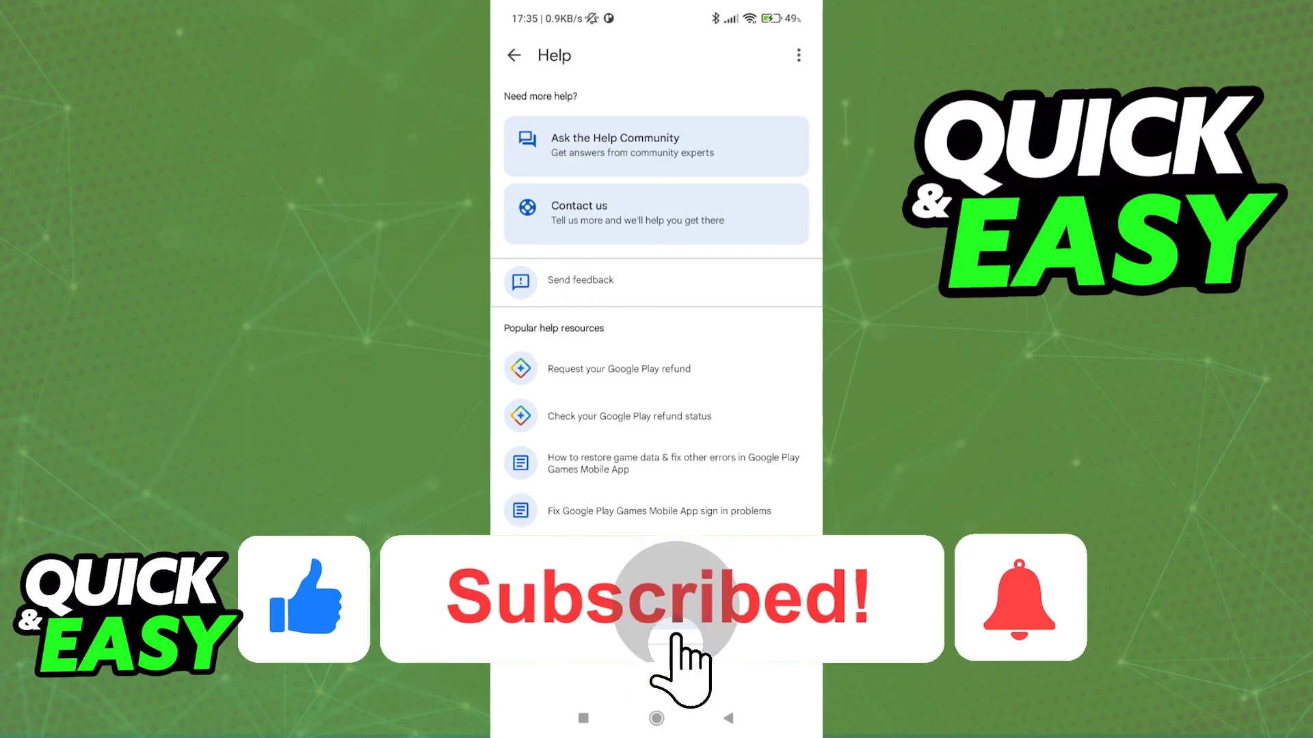